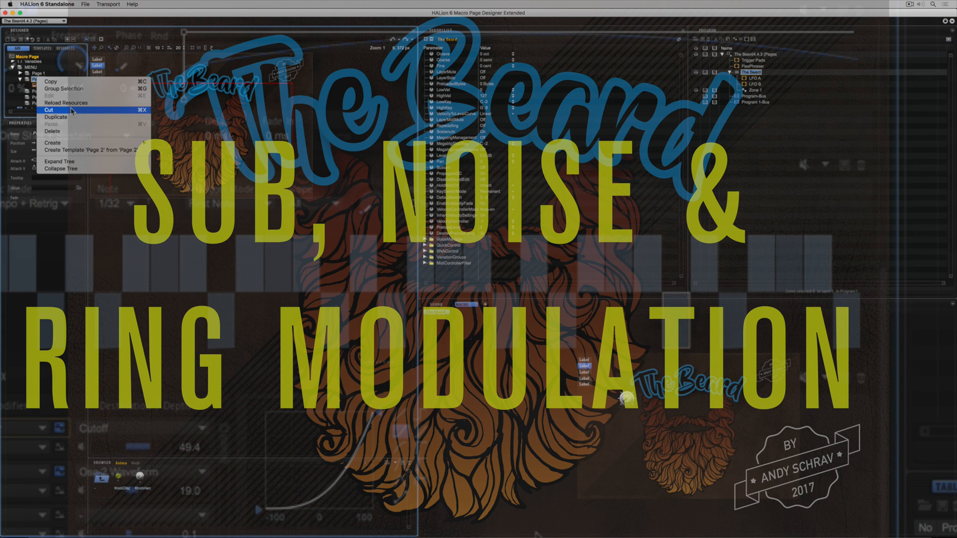
mouse_move(53, 142)
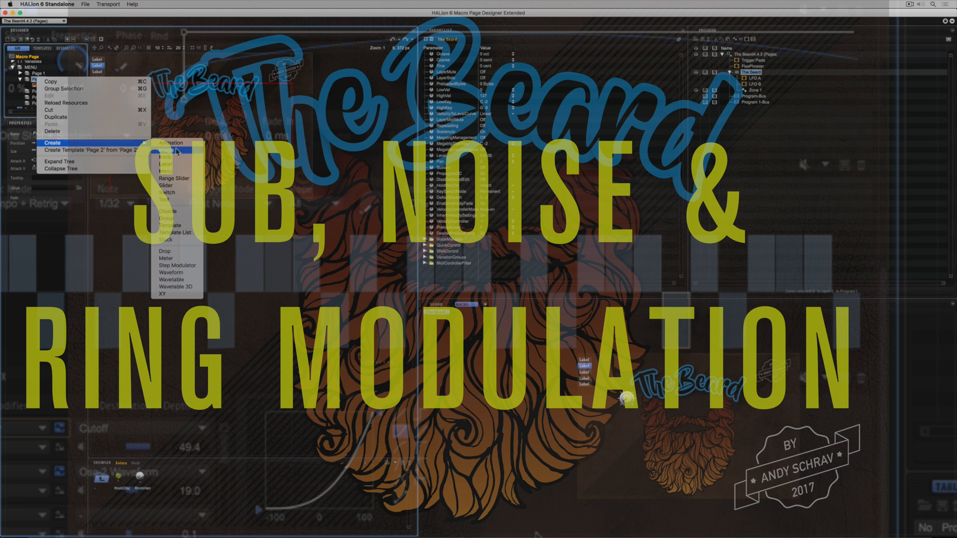
Add a hardware-style knob inside the Group on Page 2
left_click(167, 218)
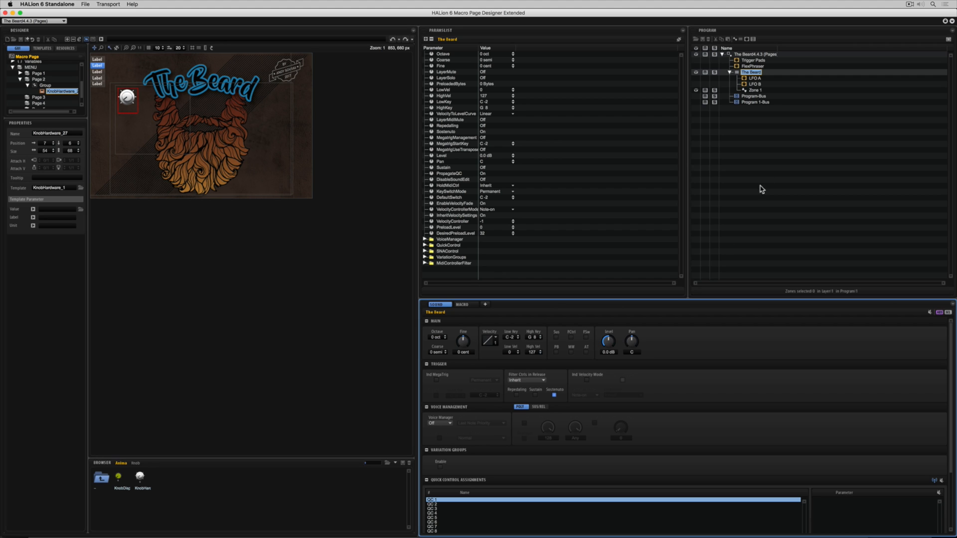
Enable Zone 1's sub oscillator and set its waveform to Sine
left_click(755, 91)
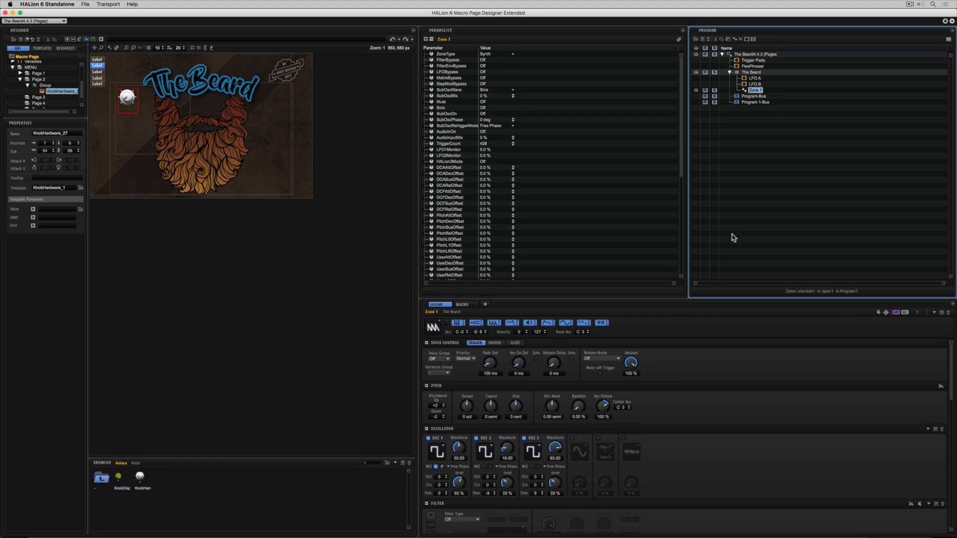
mouse_move(572, 441)
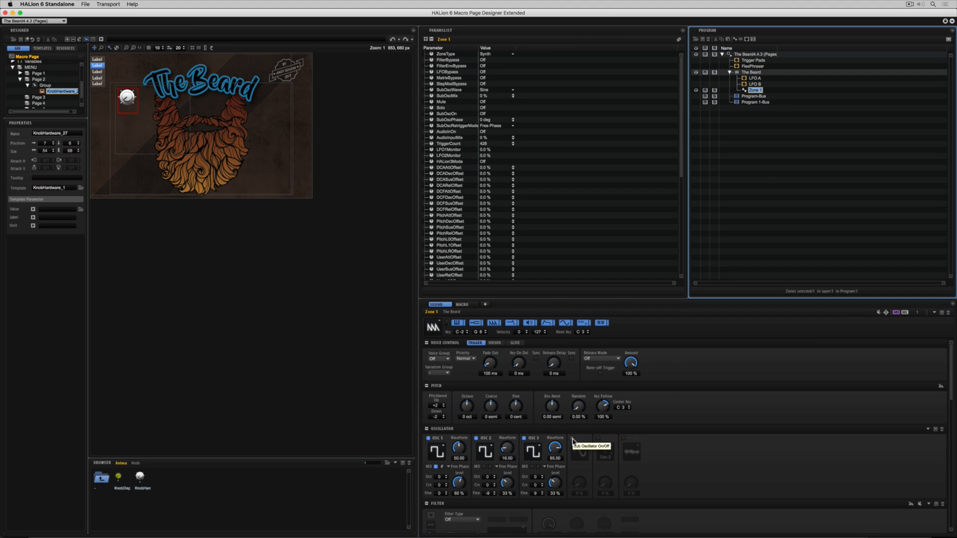
left_click(572, 439)
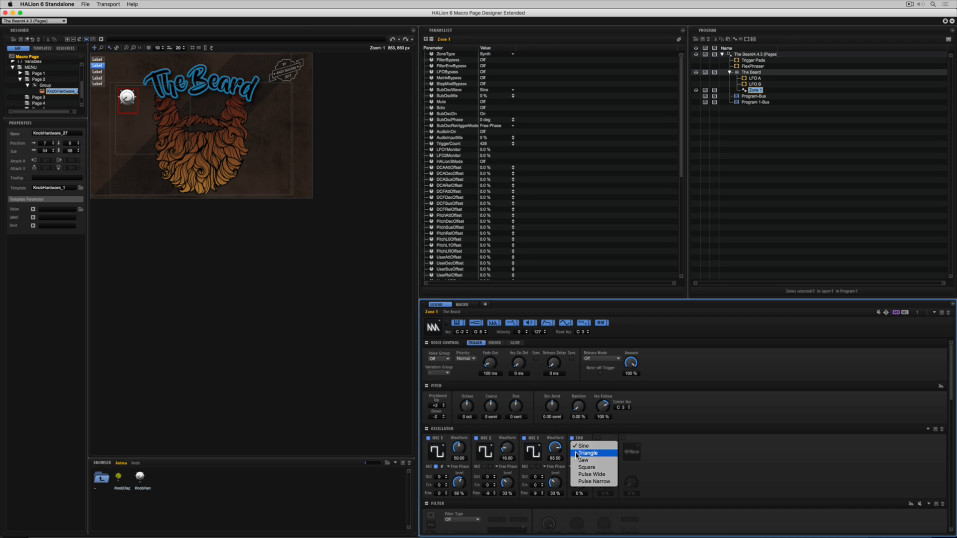
left_click(588, 453)
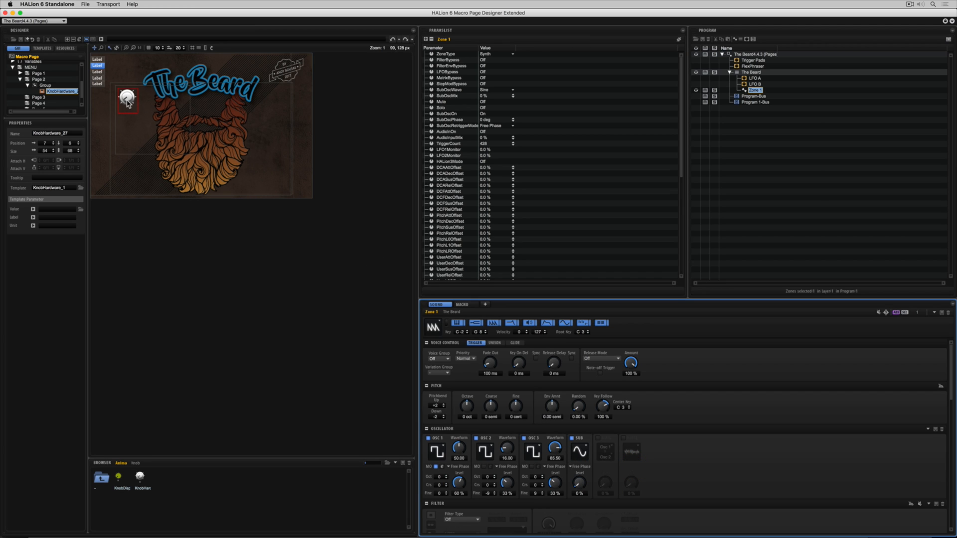
Position the first knob and label it LEVEL with a chosen label font
left_click_drag(127, 99, 130, 132)
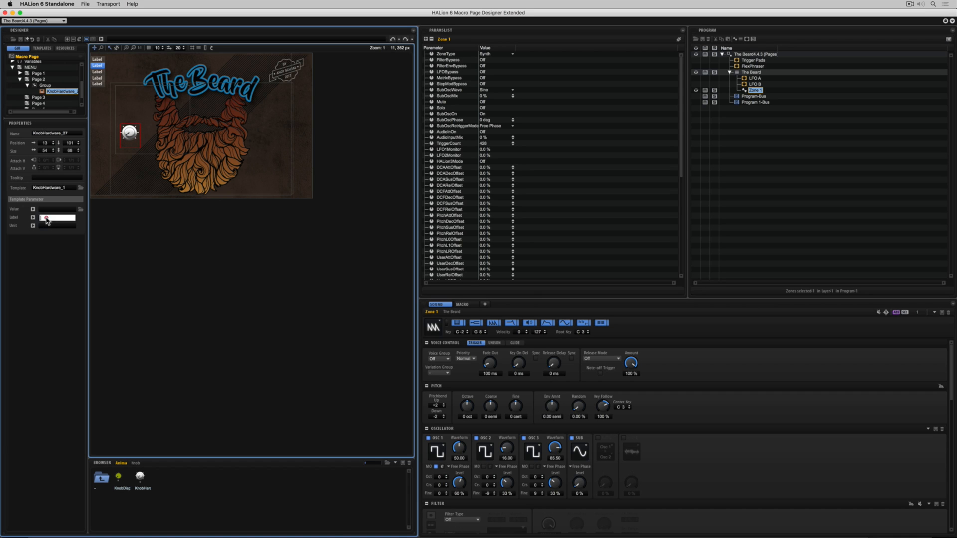
type("LEVEL")
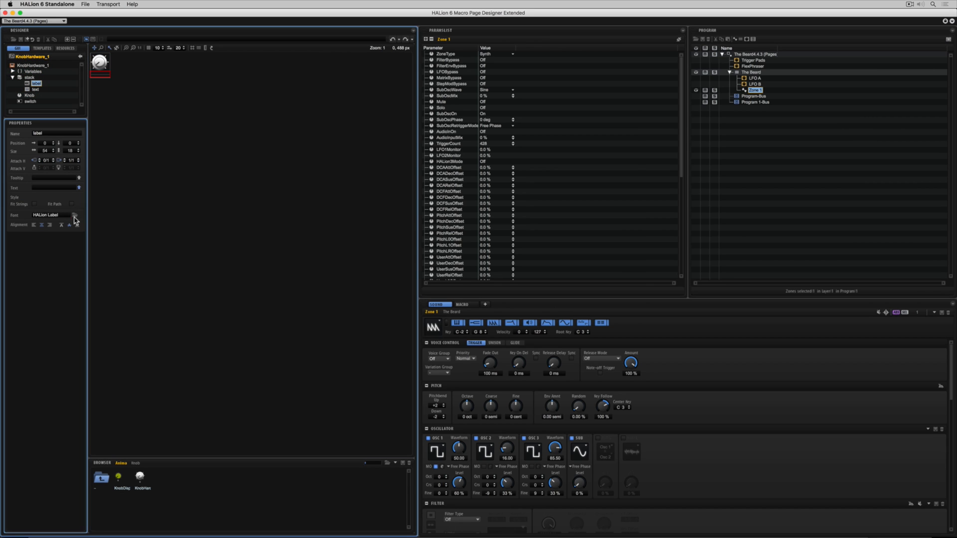
left_click(75, 217)
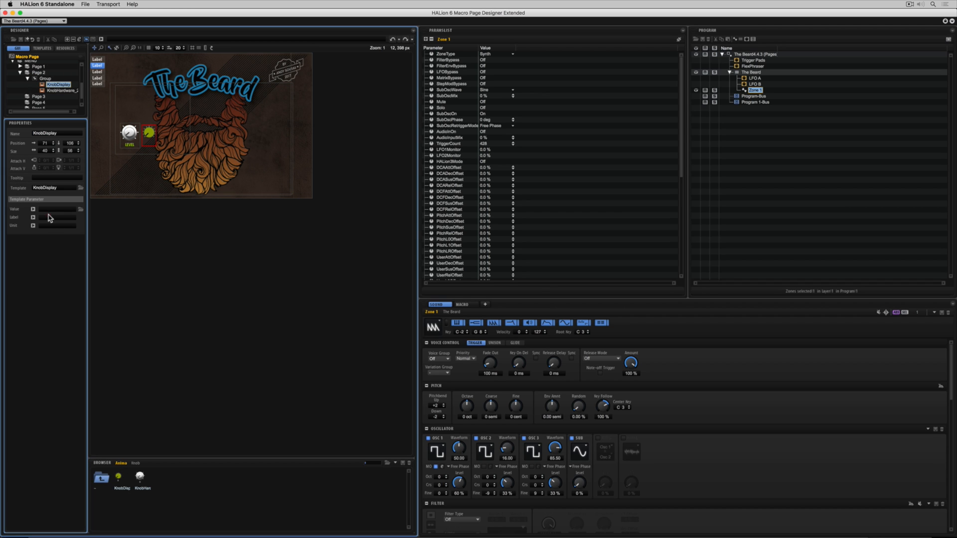
Label the second knob PHASE and bring up the control libraries for a flat menu
left_click(57, 218)
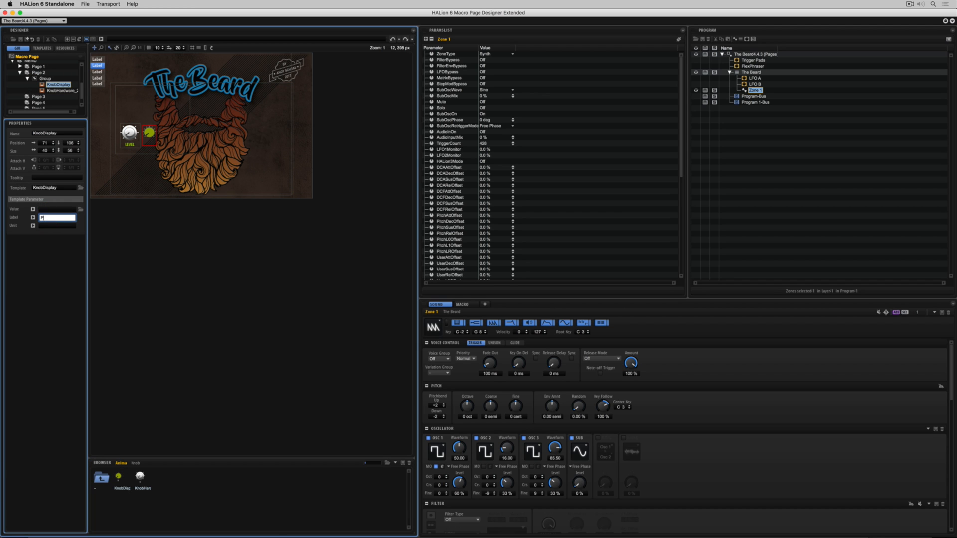
type("PHASE")
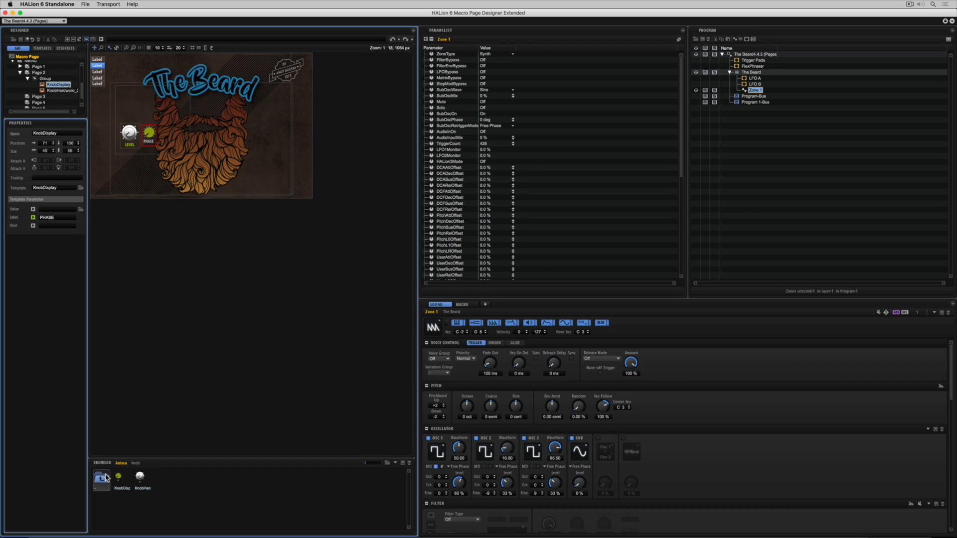
left_click(136, 462)
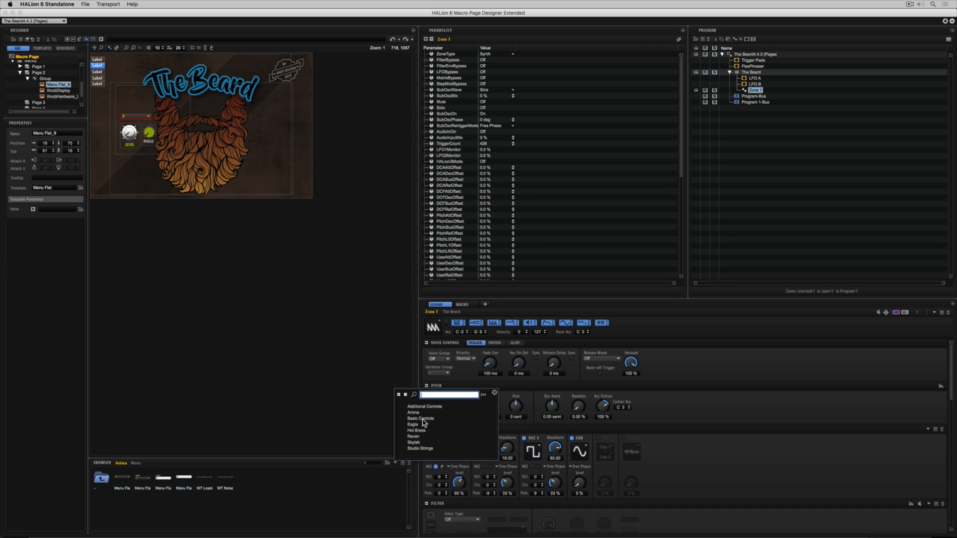
Browse the Basic Controls library to source the sub oscillator waveform menu
left_click(420, 418)
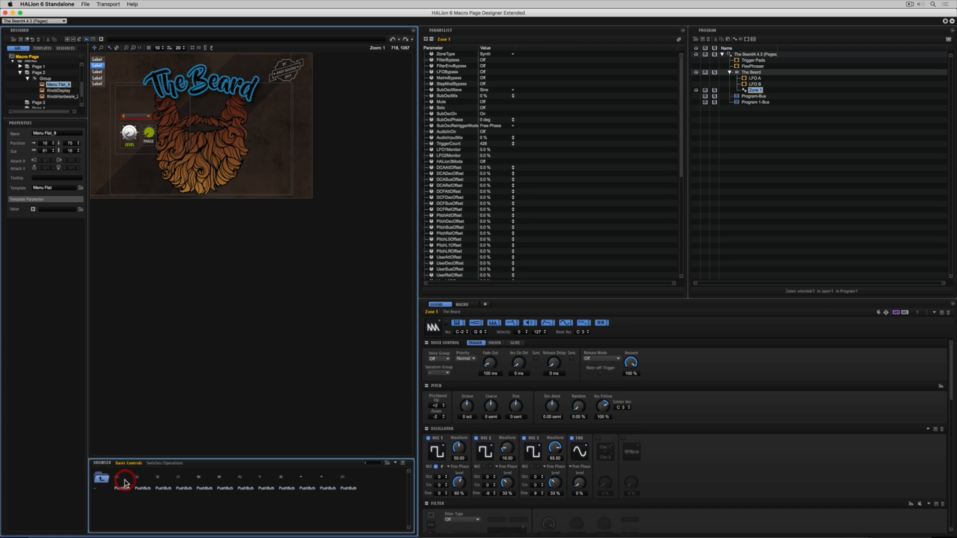
mouse_move(184, 480)
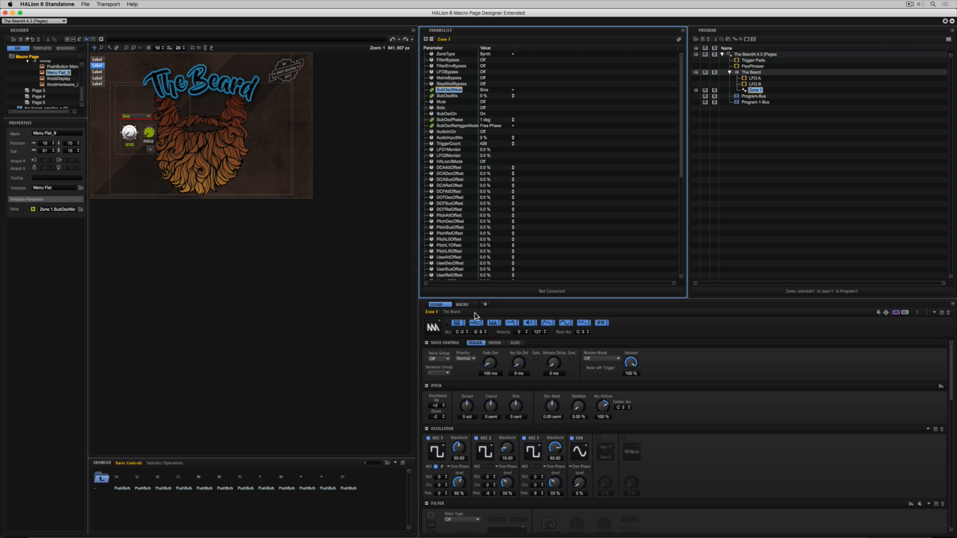
Preview the macro page, raise the sub phase to 28 deg, and select the sub controls group
left_click(464, 305)
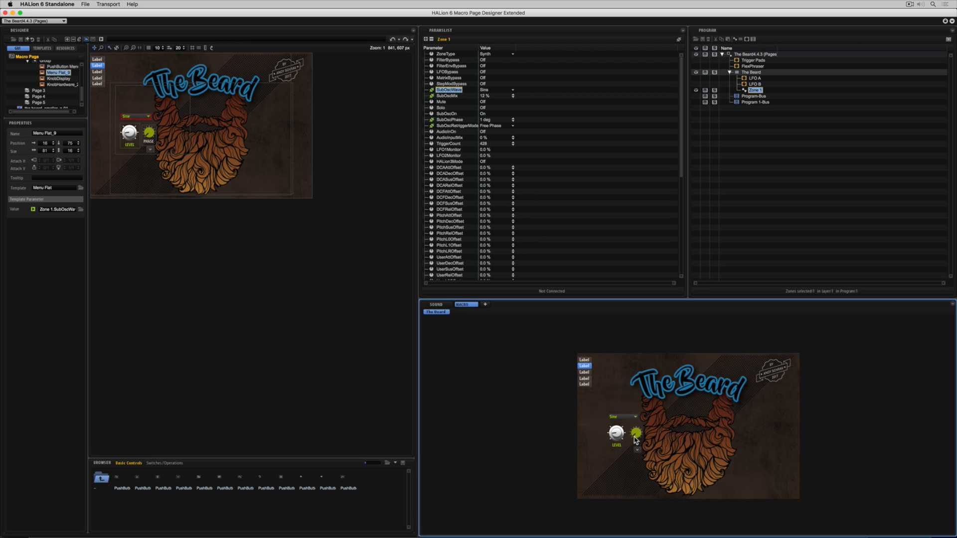
left_click(637, 439)
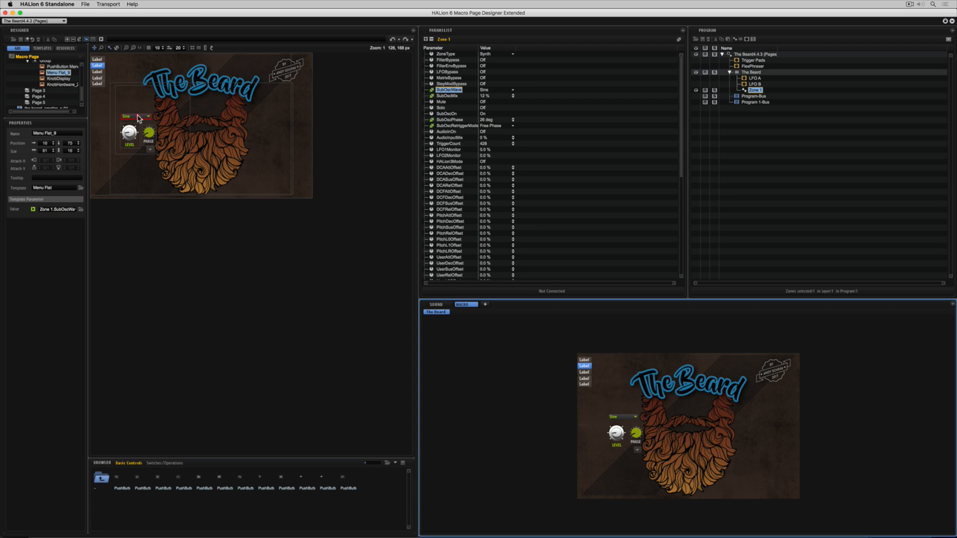
left_click(148, 132)
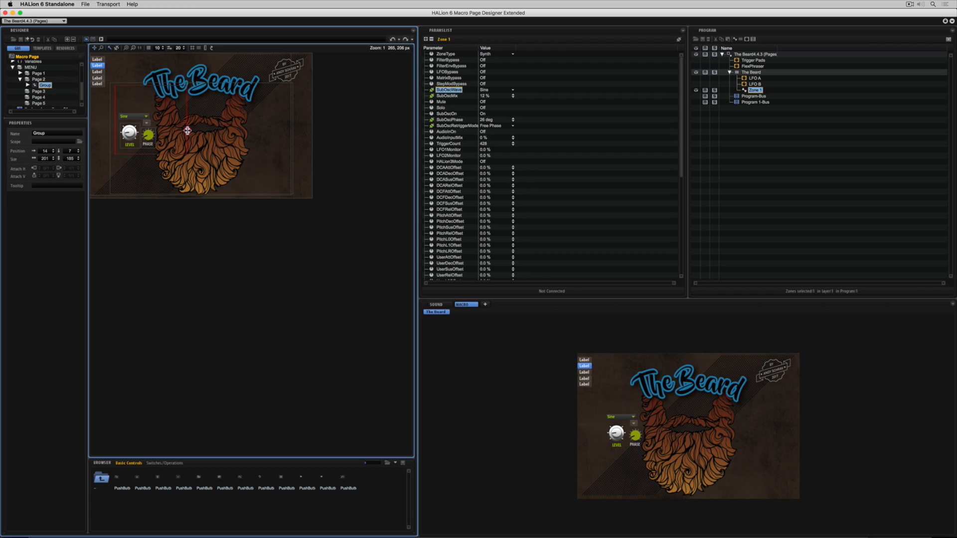
Shrink the sub controls group to fit the Sine menu and knobs and reposition it on Page 2
left_click_drag(187, 130, 155, 140)
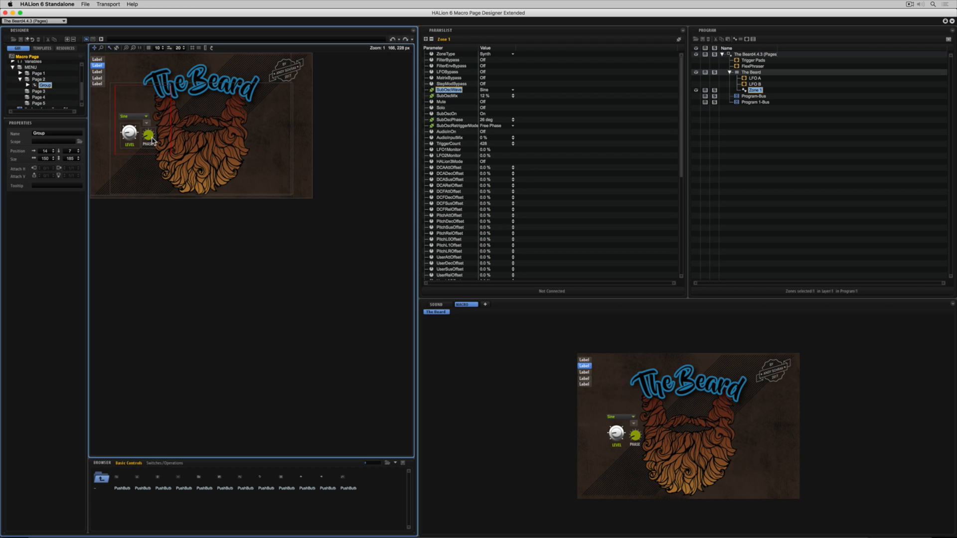
left_click(35, 85)
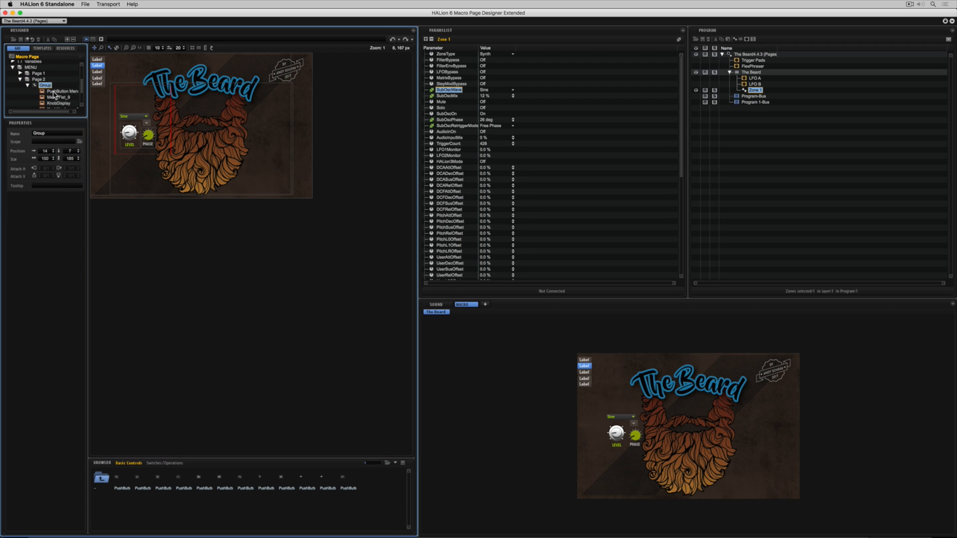
left_click(61, 71)
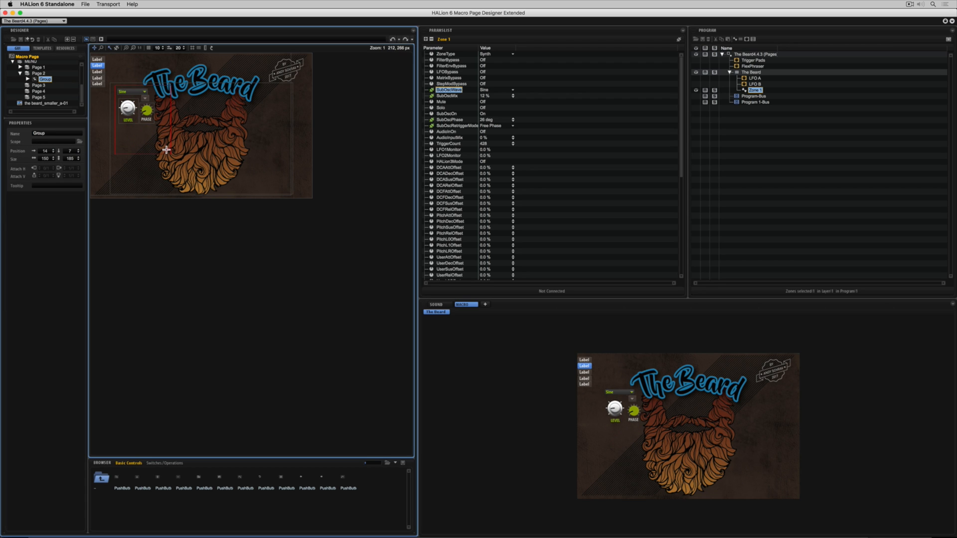
left_click_drag(167, 149, 155, 124)
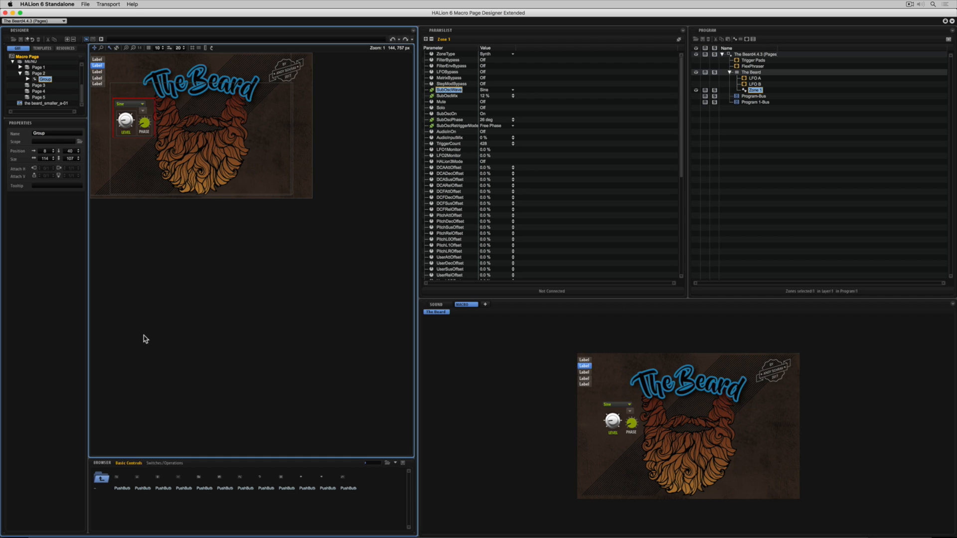
Paste a copy of the OSC 1 on/off switch onto Page 2 and label it SUB
left_click(38, 67)
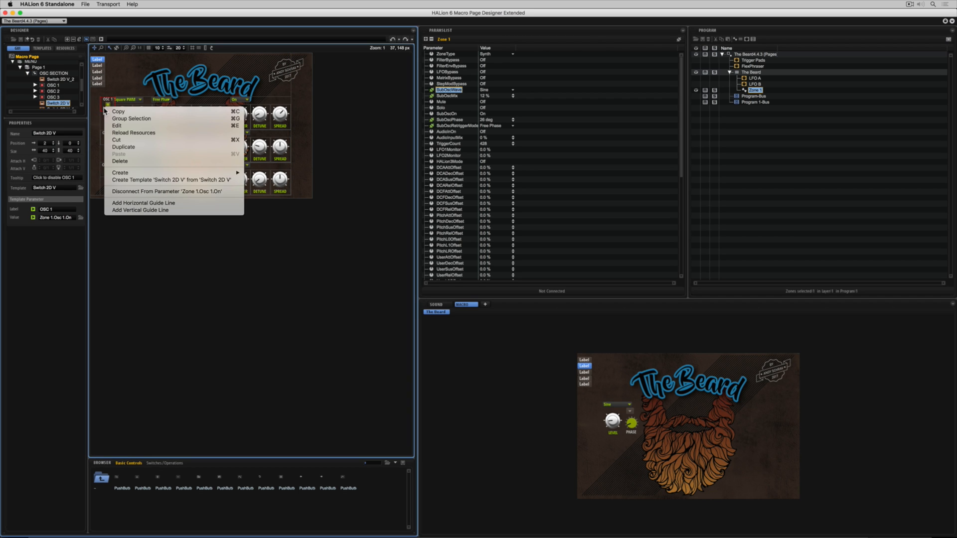
mouse_move(133, 132)
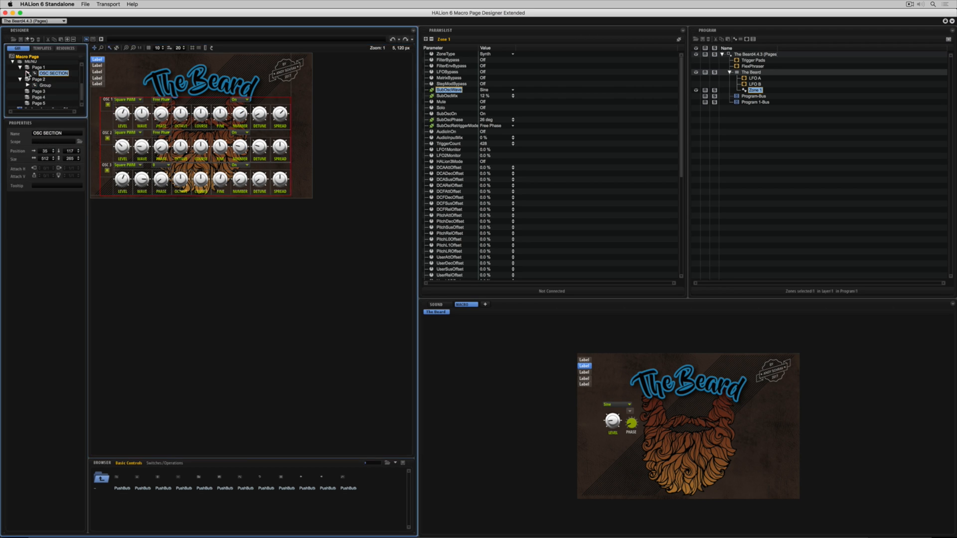
left_click(45, 84)
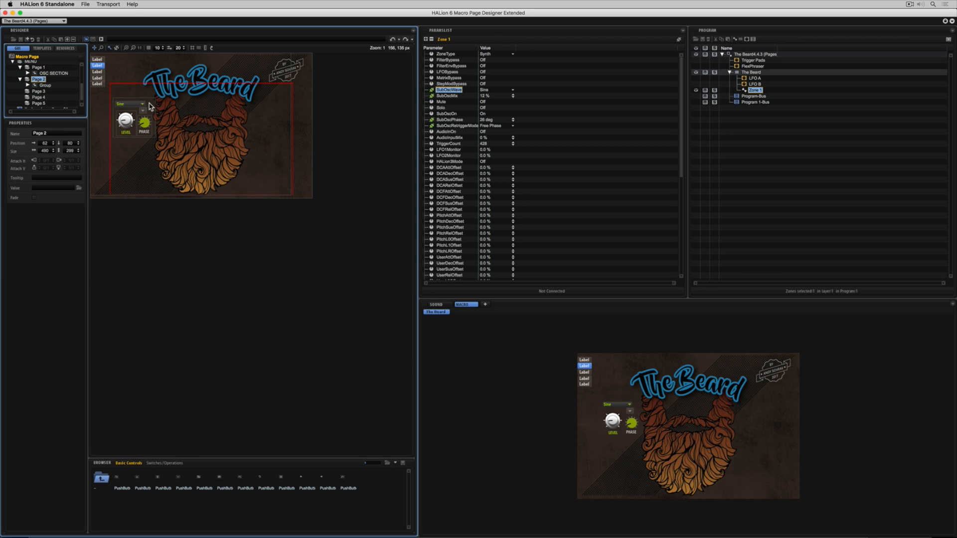
right_click(133, 93)
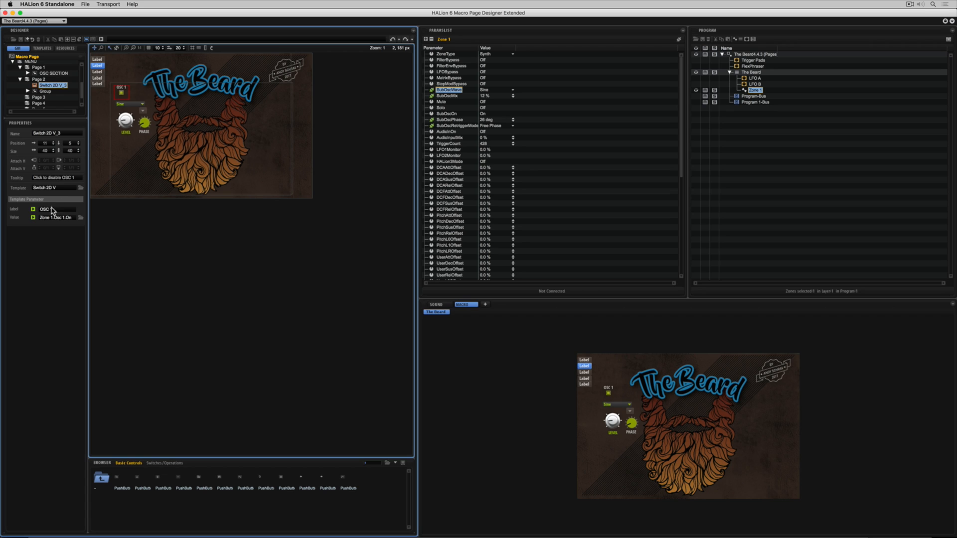
type("SU")
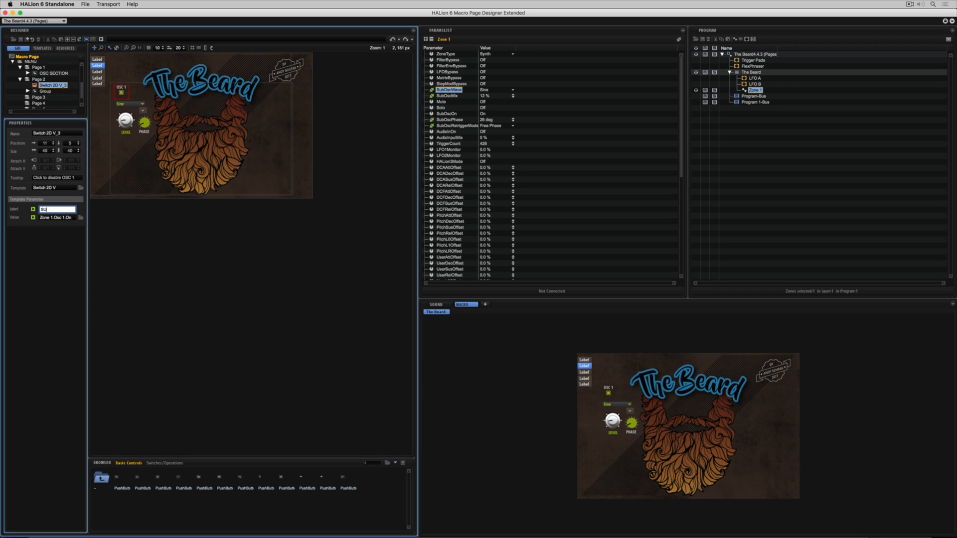
type("SUB")
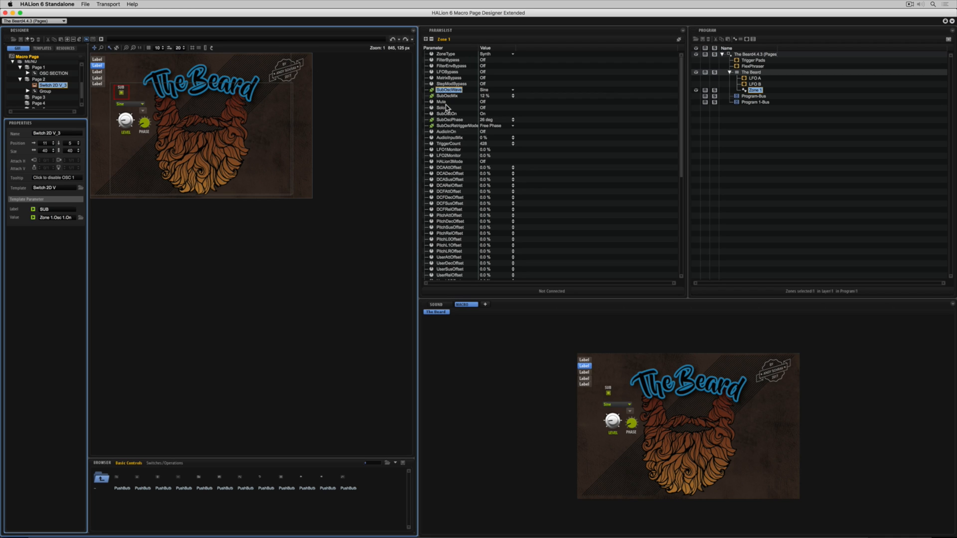
mouse_move(448, 120)
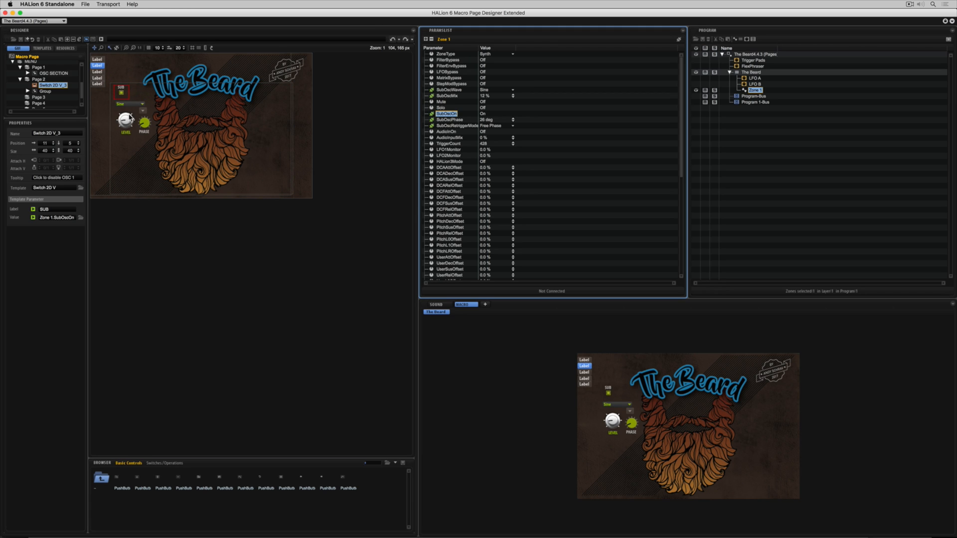
mouse_move(608, 396)
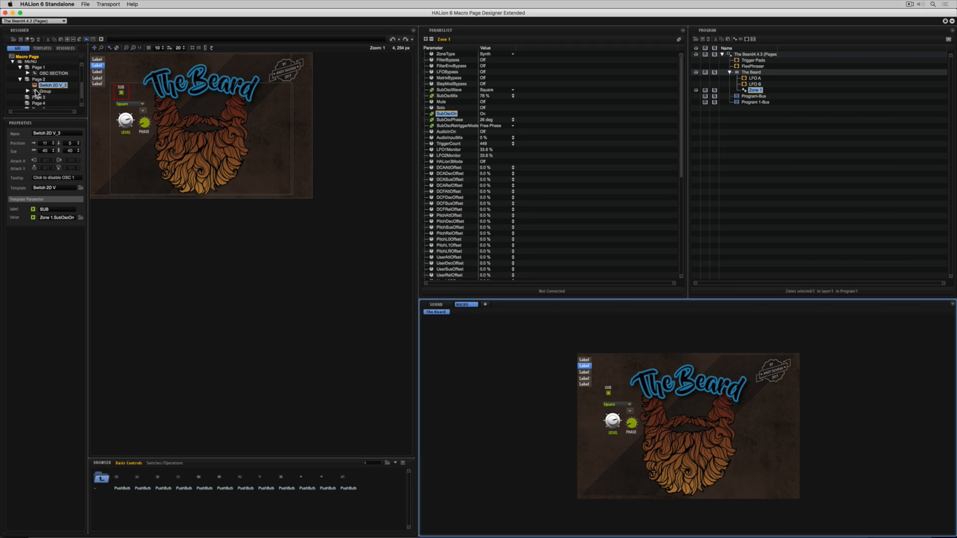
Wrap the sub controls group in a Disable element linked to SubOscOn
left_click(44, 91)
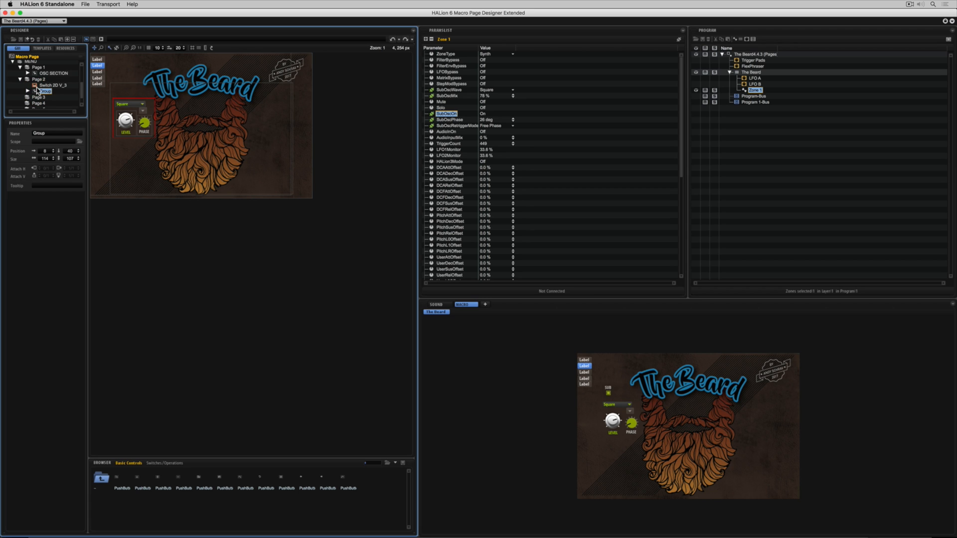
right_click(40, 80)
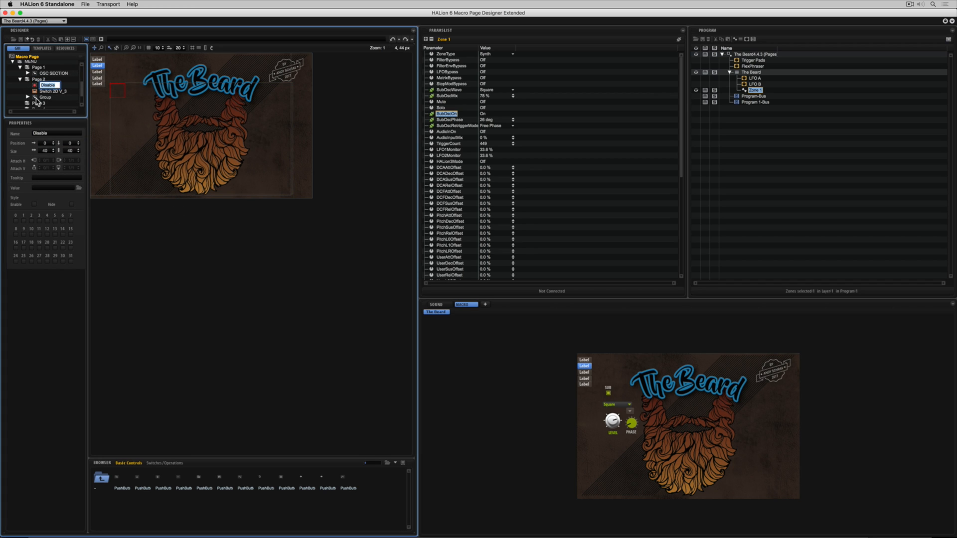
left_click(45, 97)
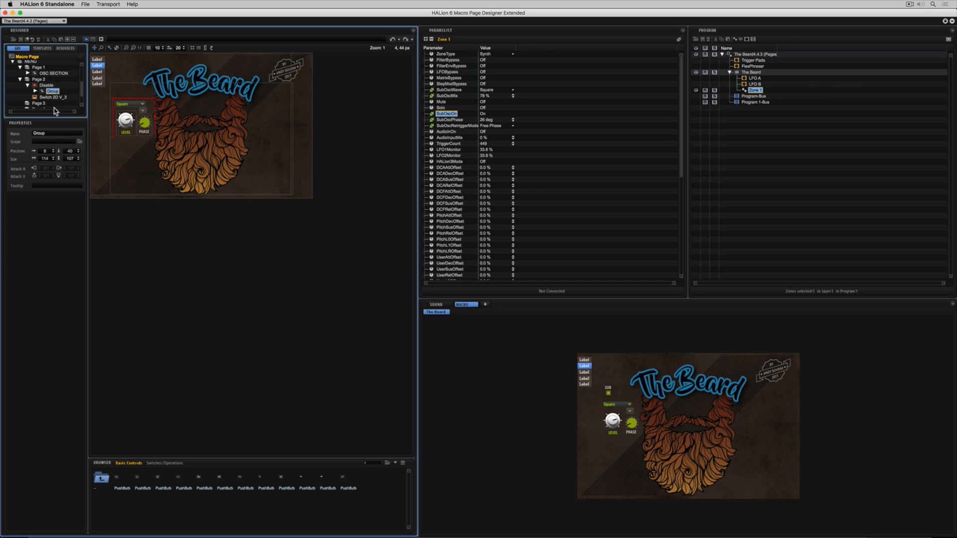
mouse_move(52, 106)
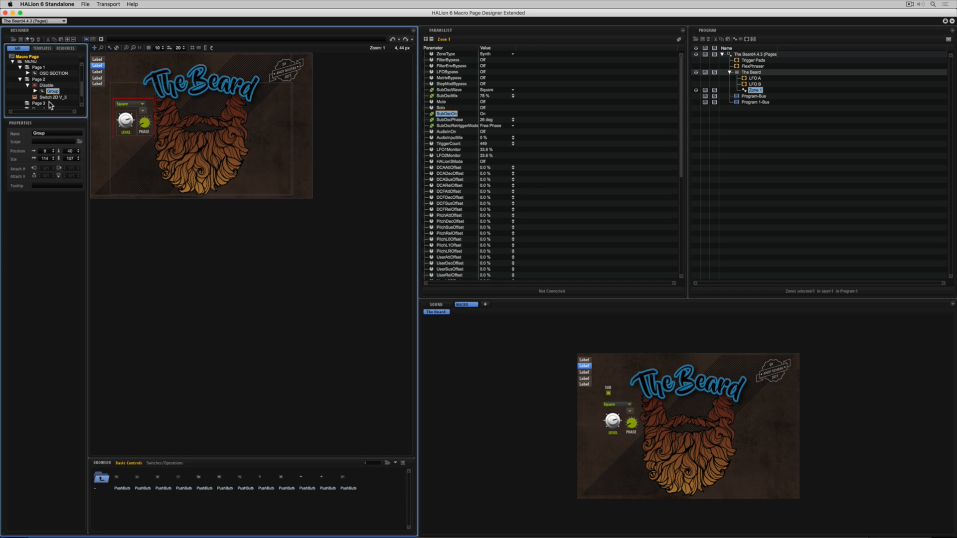
left_click(54, 96)
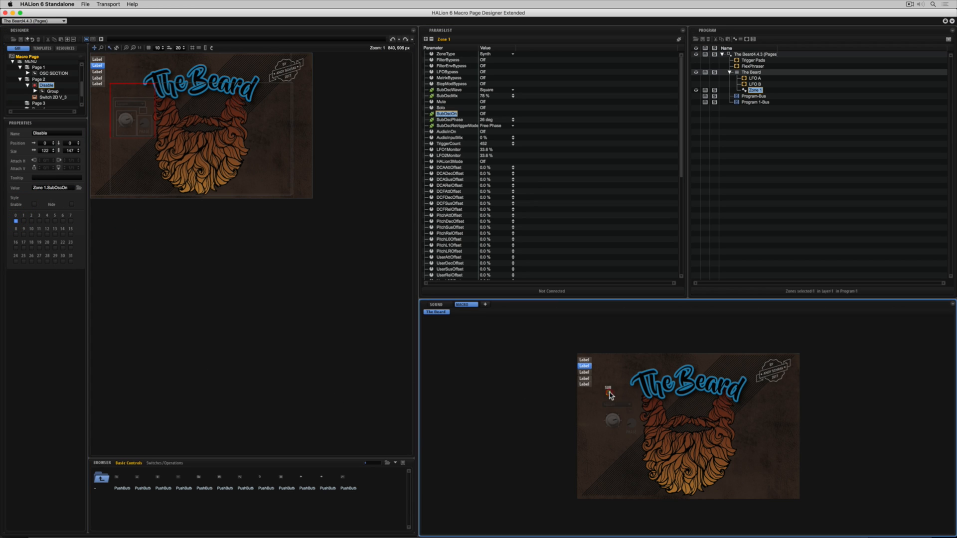
Test the SUB switch greying, keep Osc 1 as RM source, and duplicate the RM section
left_click(607, 388)
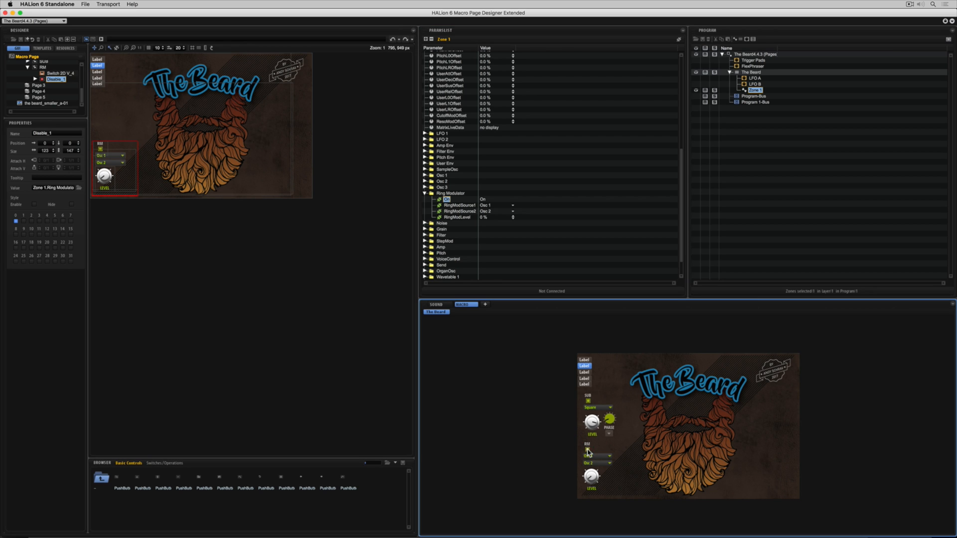
left_click(608, 456)
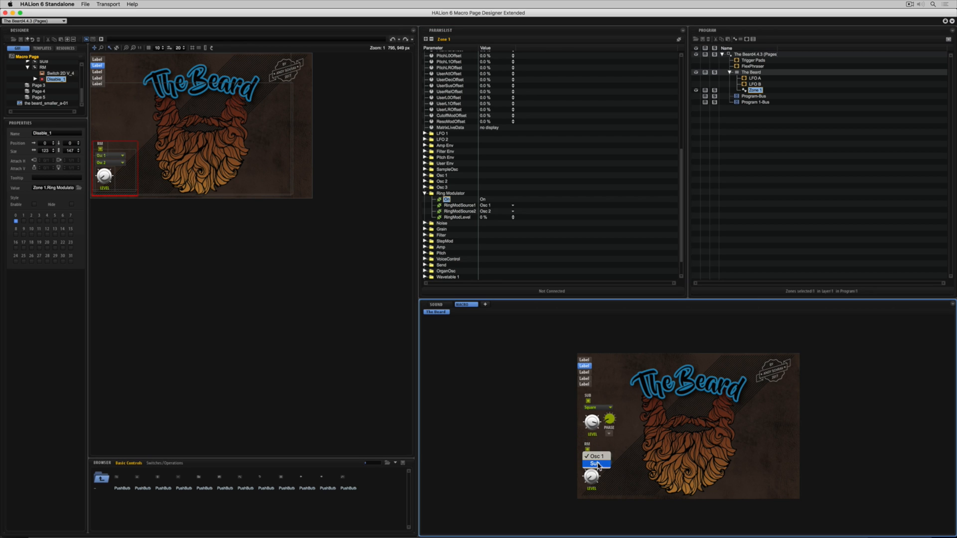
left_click(596, 463)
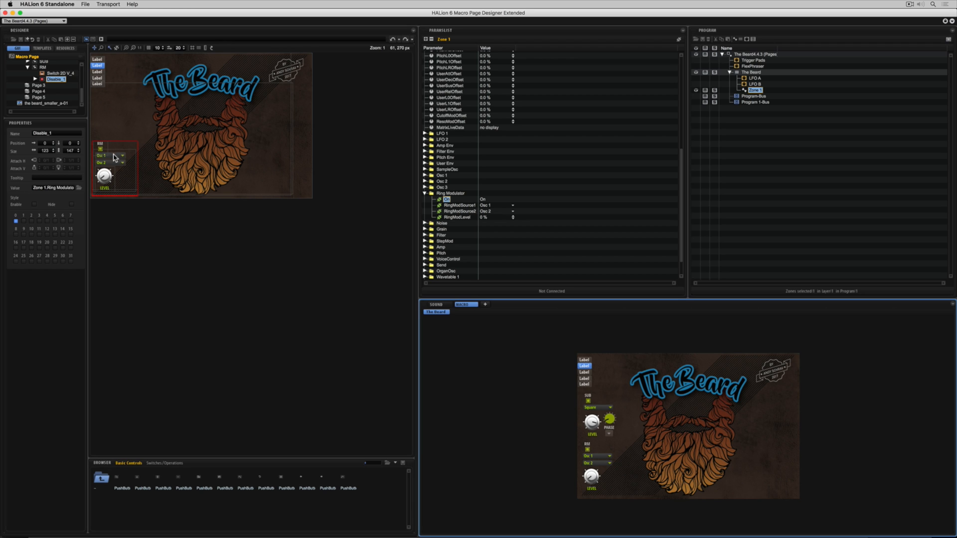
left_click(111, 157)
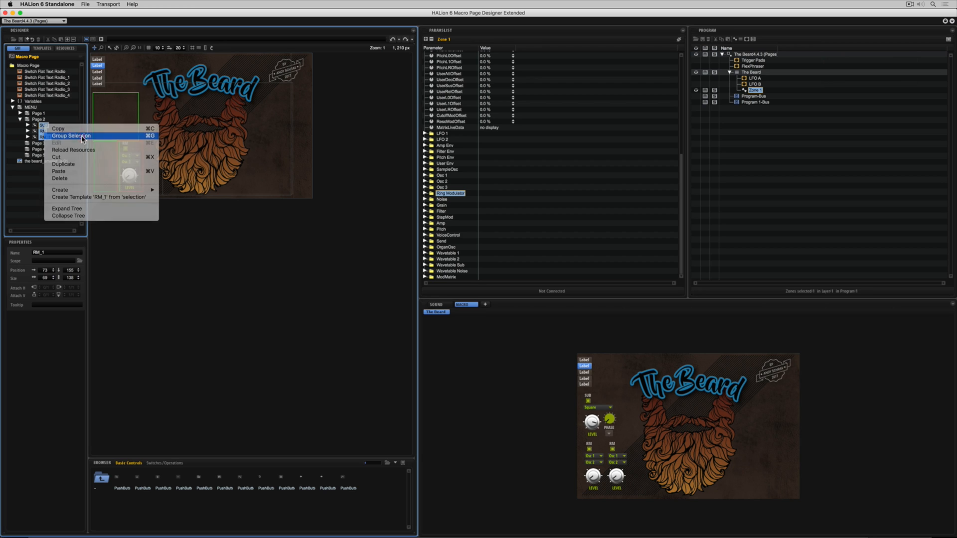
Group the SUB and both RM sections as SUB OSC and select the second RM Level knob
left_click(70, 135)
type("SUB OSC")
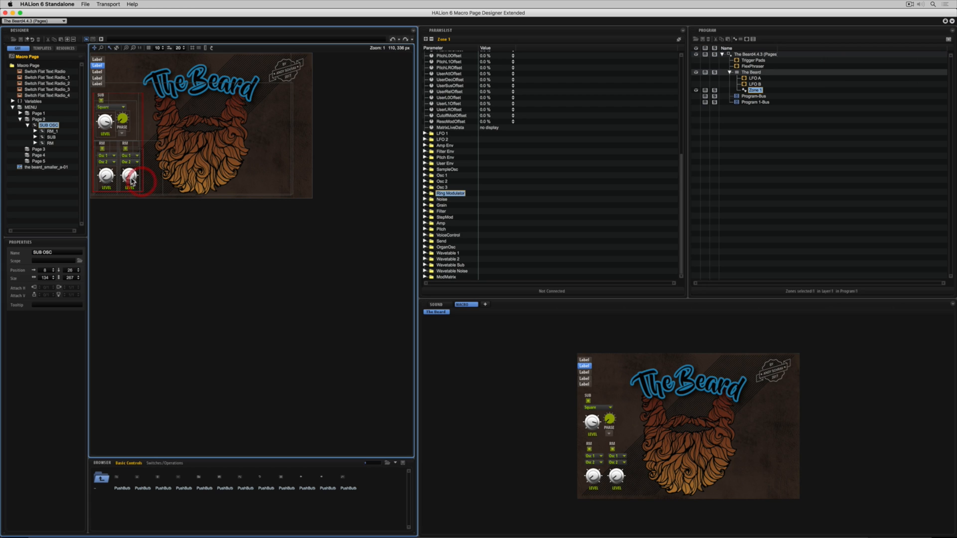
left_click(129, 175)
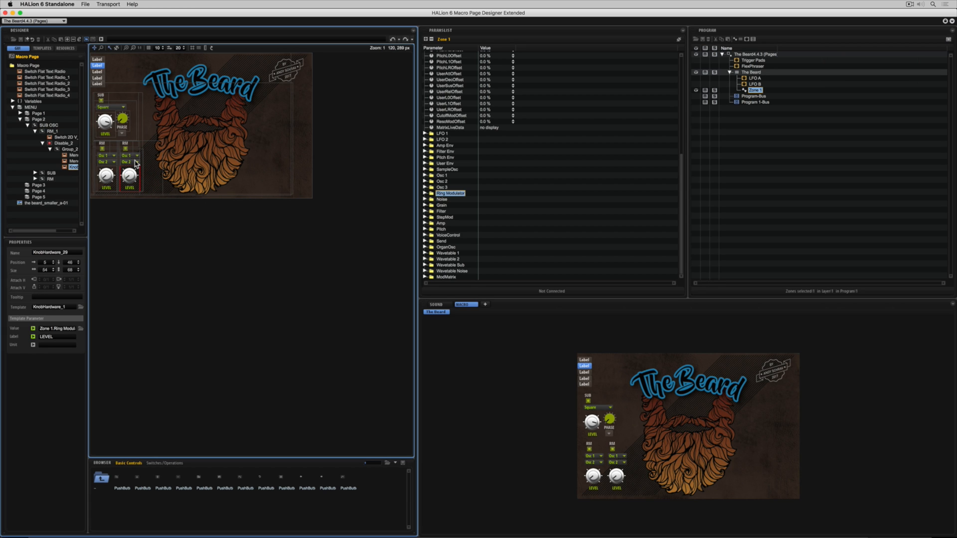